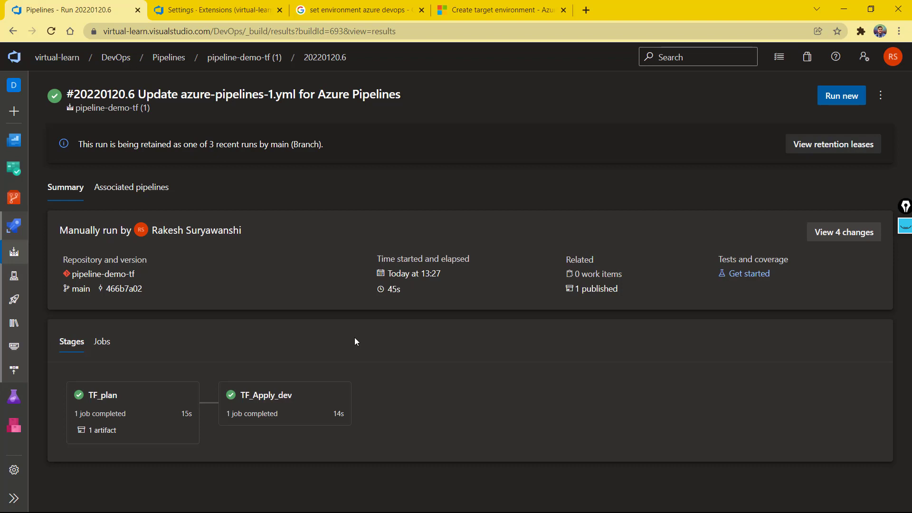
mouse_move(291, 340)
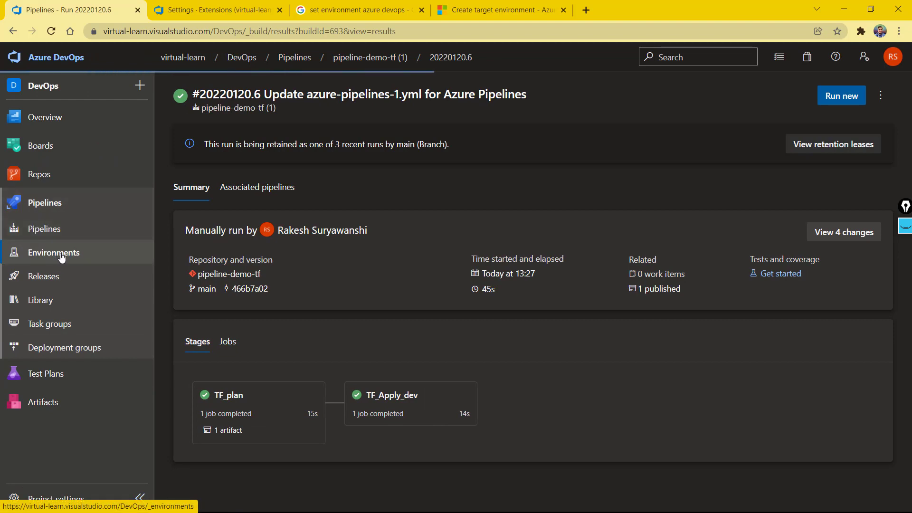
Create a new environment named dev-deploy with Resource left at None.
left_click(55, 252)
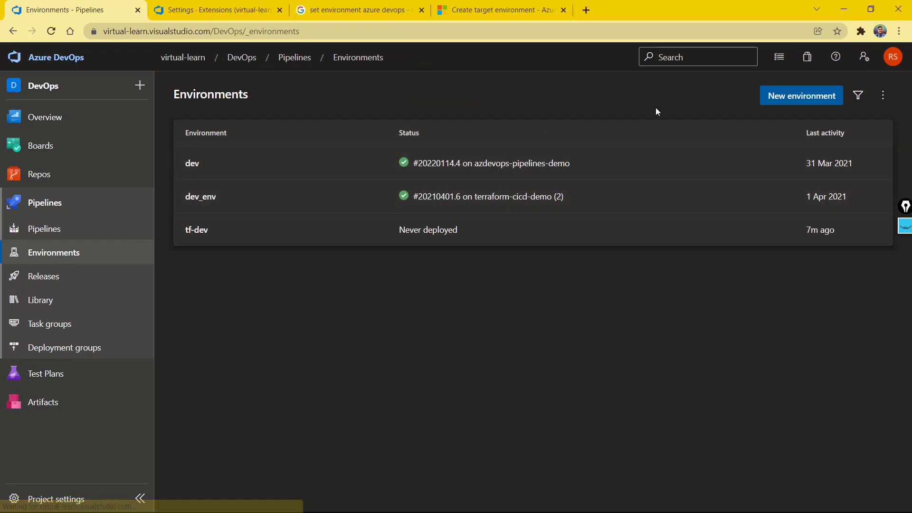
left_click(801, 95)
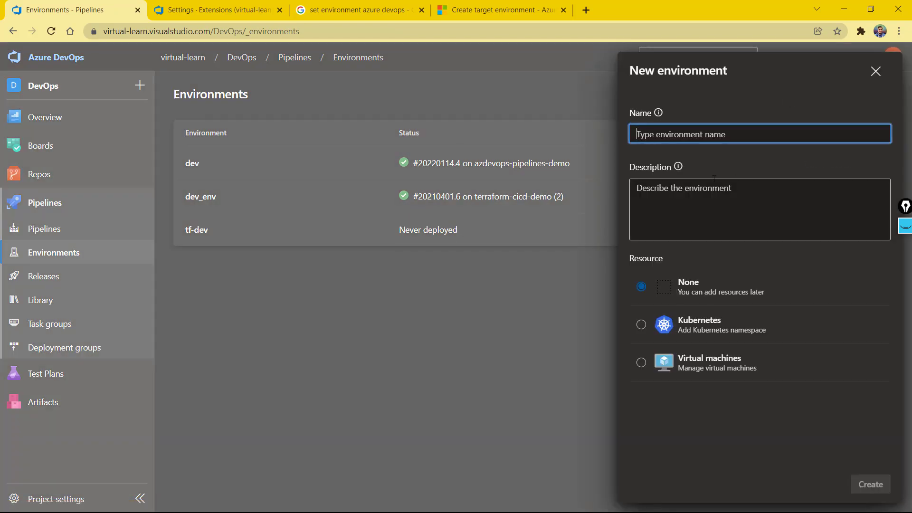
type("dev-")
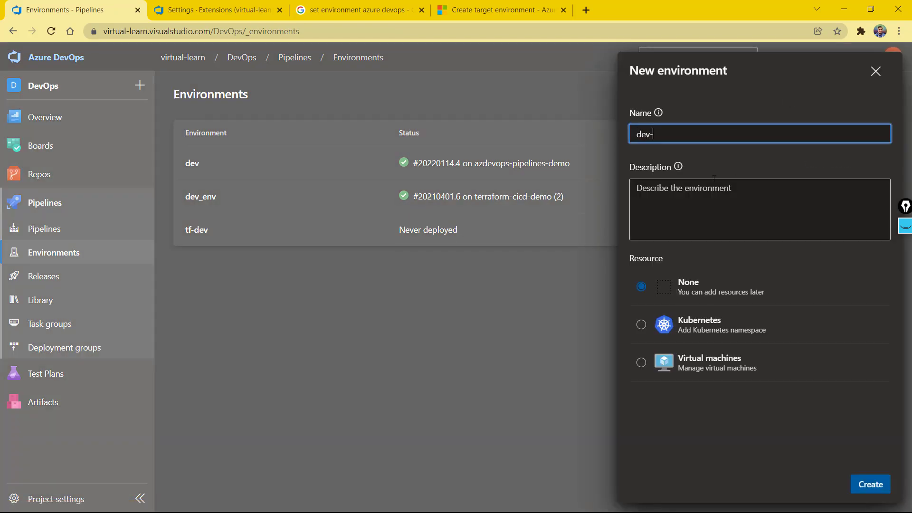
type("deploy")
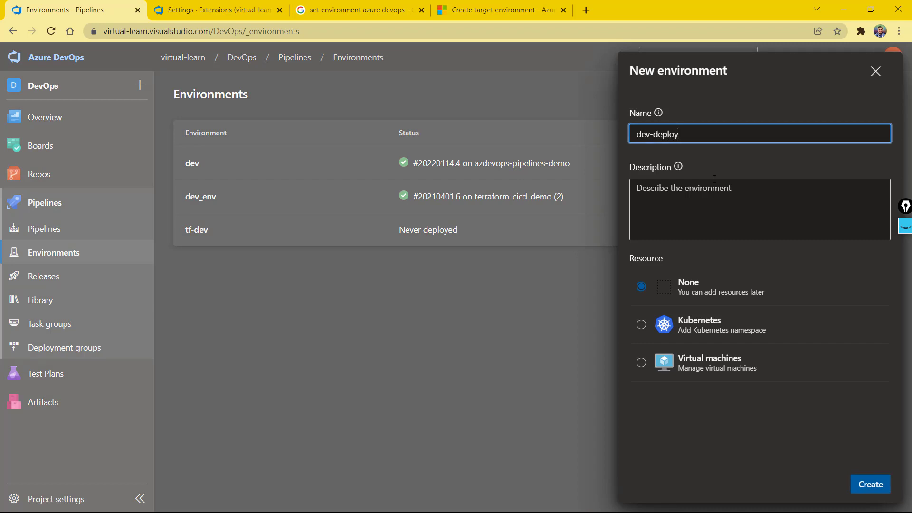
mouse_move(701, 321)
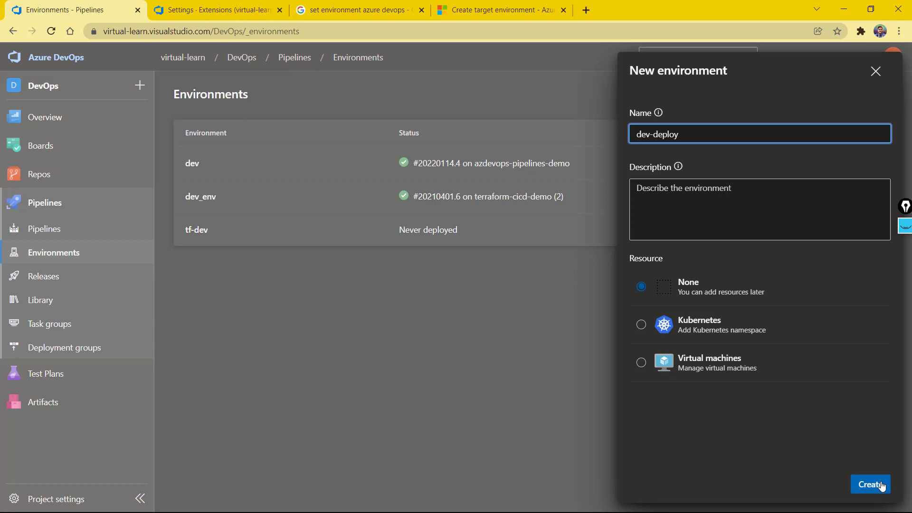
left_click(870, 484)
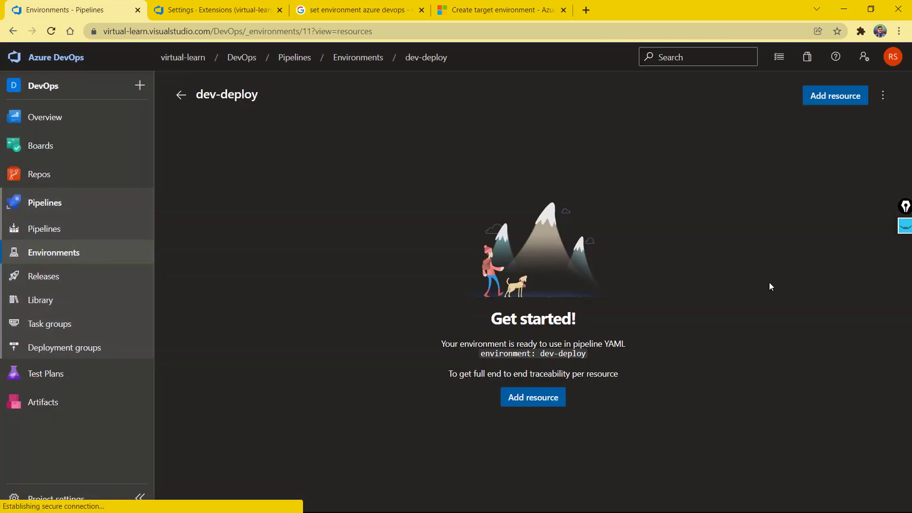
mouse_move(532, 397)
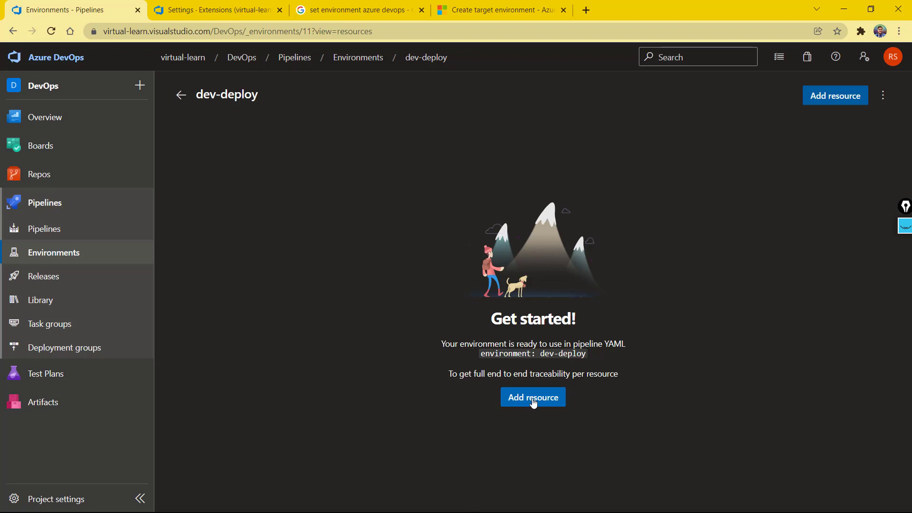
mouse_move(696, 350)
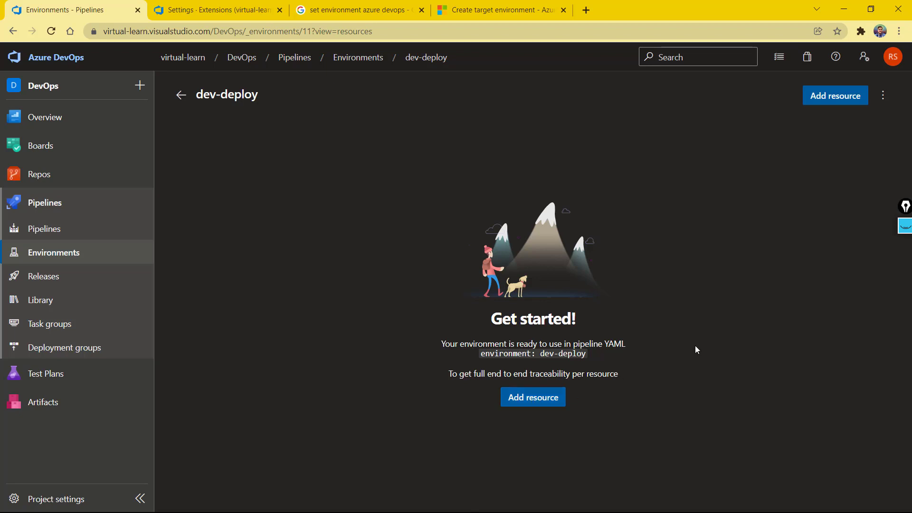
mouse_move(882, 95)
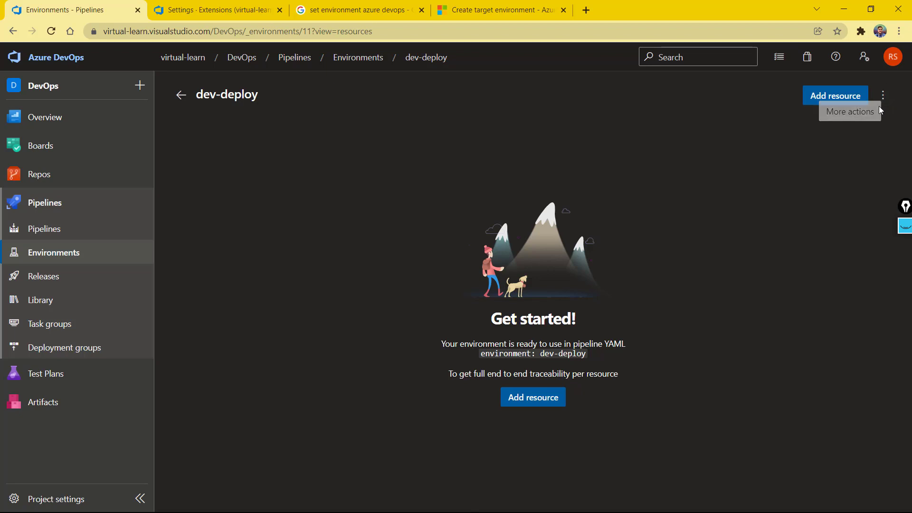
Add an Approvals check on dev-deploy with yourself as the single required approver.
left_click(882, 95)
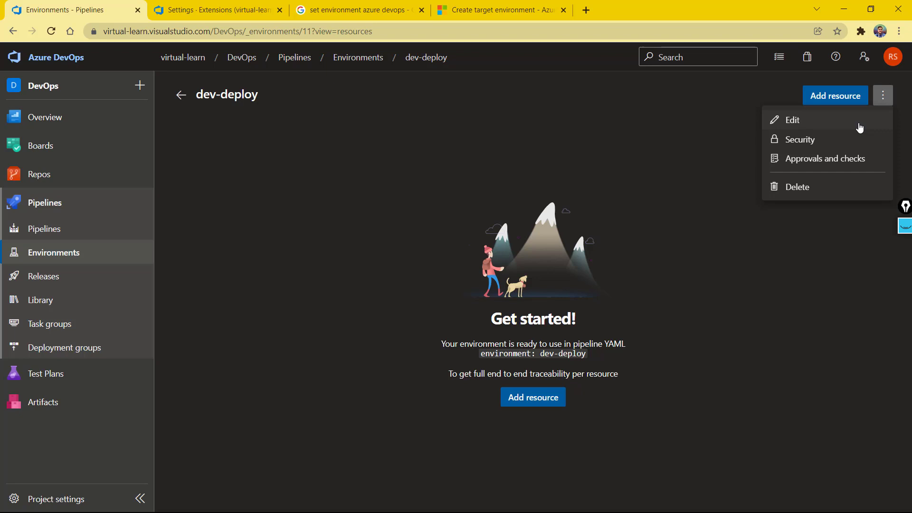
left_click(824, 159)
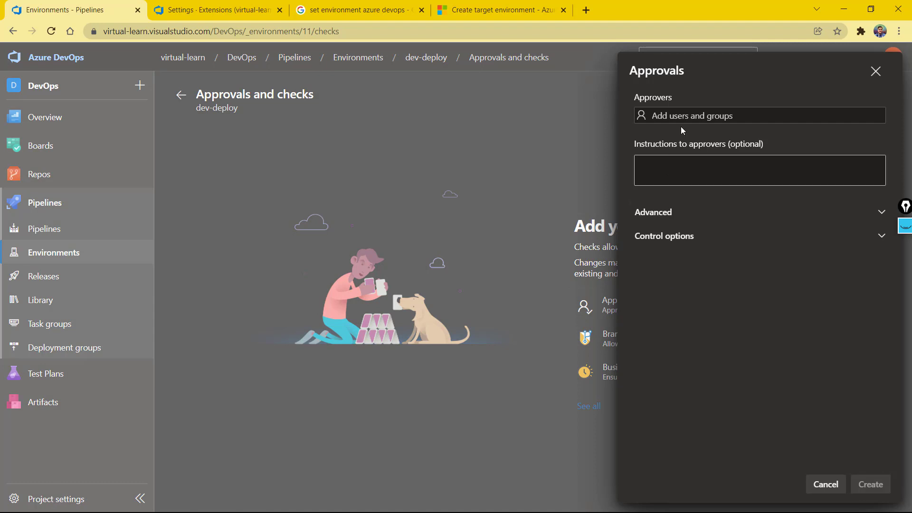
left_click(759, 115)
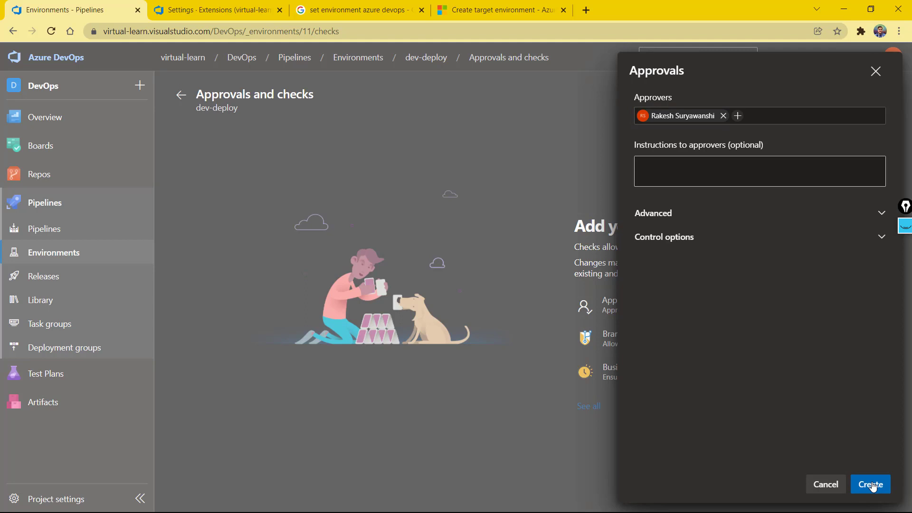
left_click(870, 483)
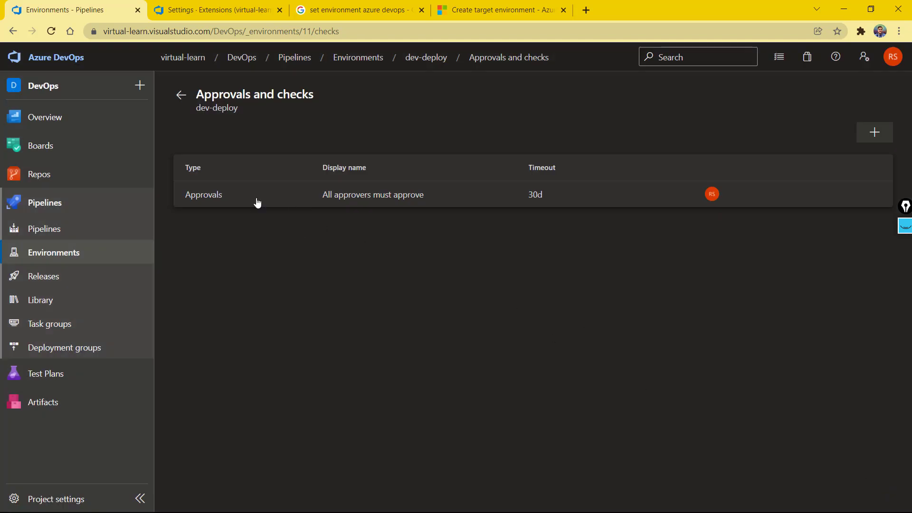
mouse_move(229, 198)
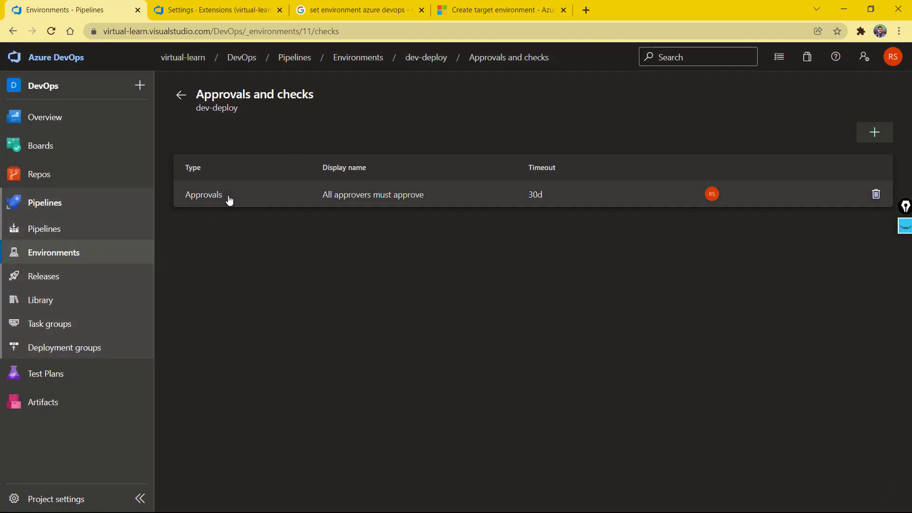
mouse_move(86, 232)
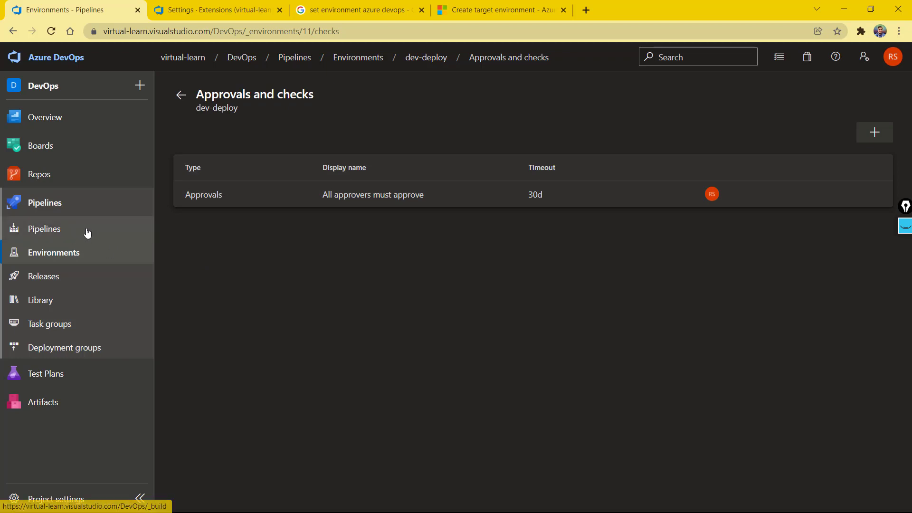
Open pipeline-demo-tf (1) and bring azure-pipelines-1.yml into the YAML editor.
left_click(44, 228)
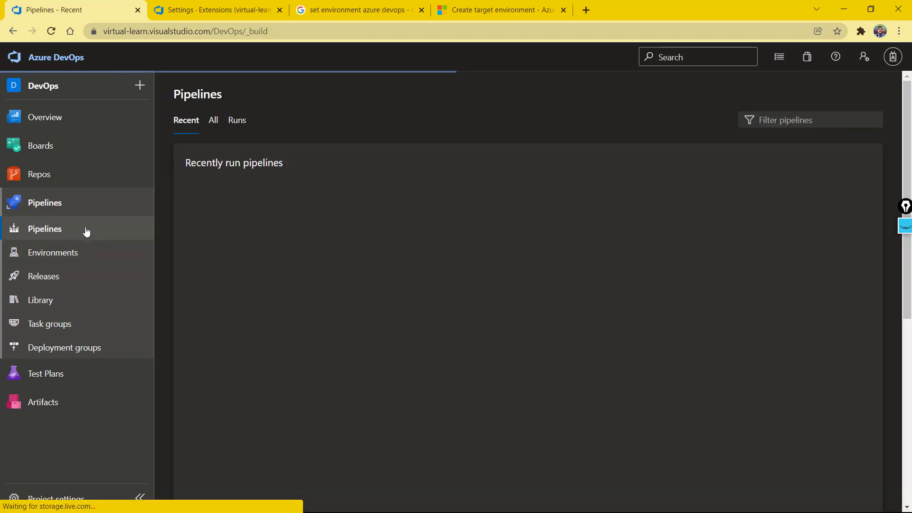
left_click(45, 228)
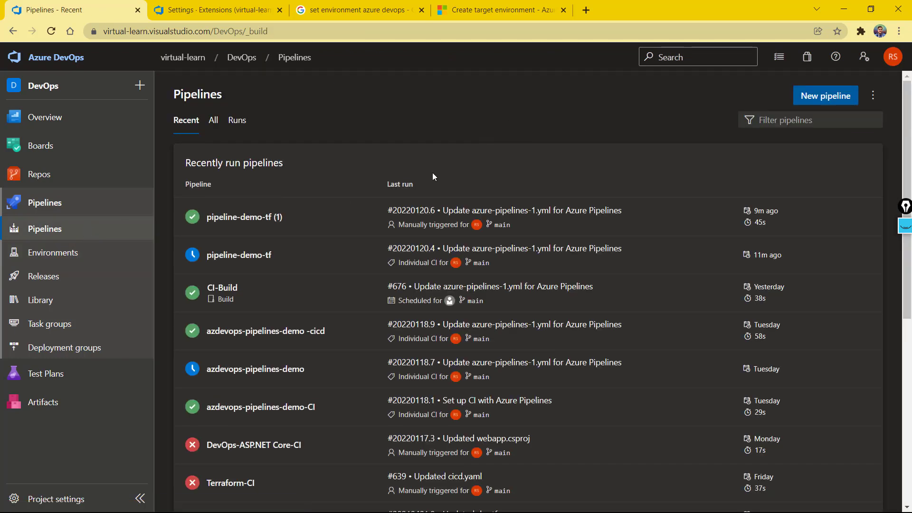
left_click(244, 217)
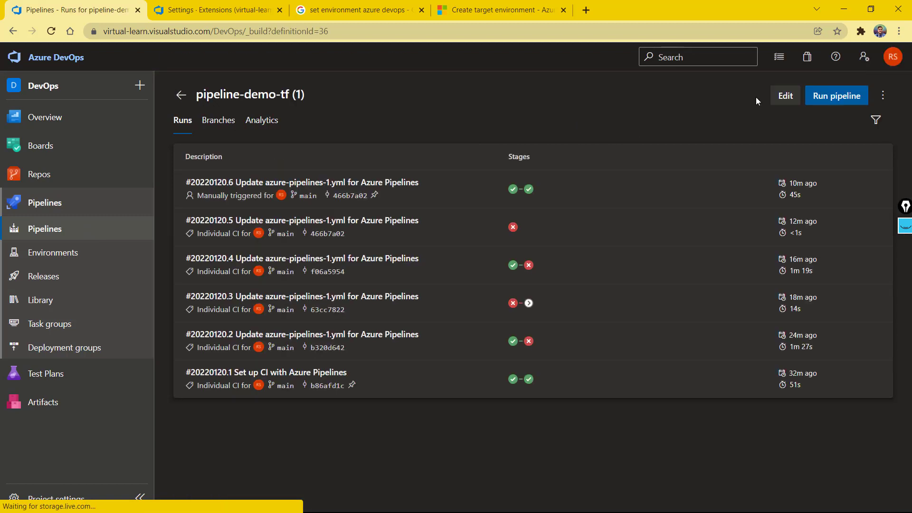
left_click(784, 95)
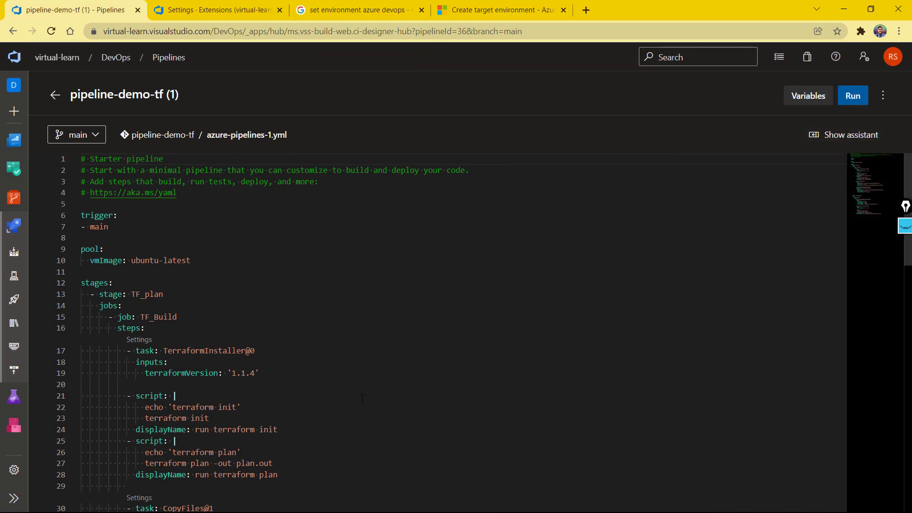
Scroll the YAML down to the TF_Apply_dev stage's jobs section.
scroll("down", 3)
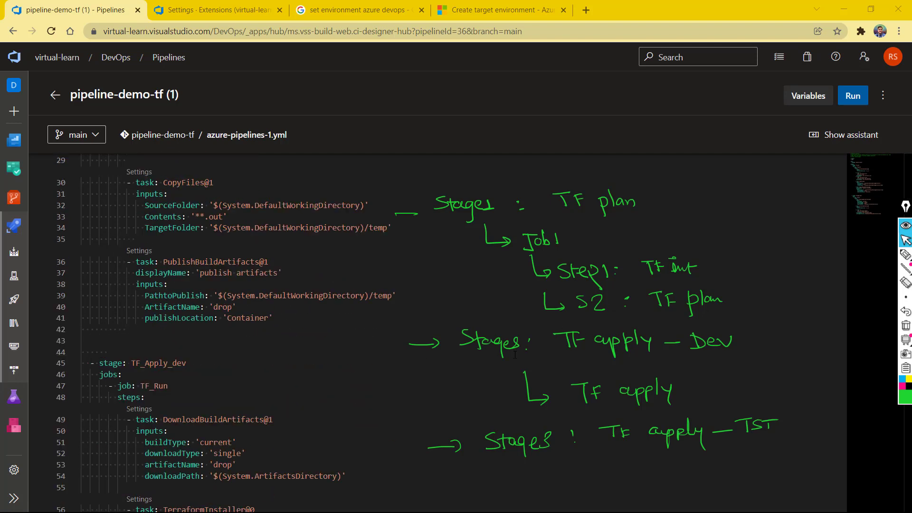
scroll("down", 3)
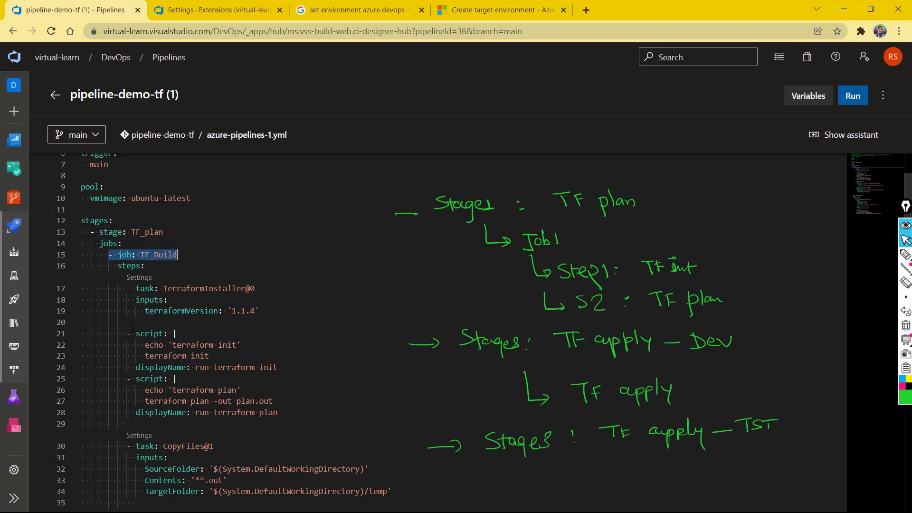
scroll("down", 3)
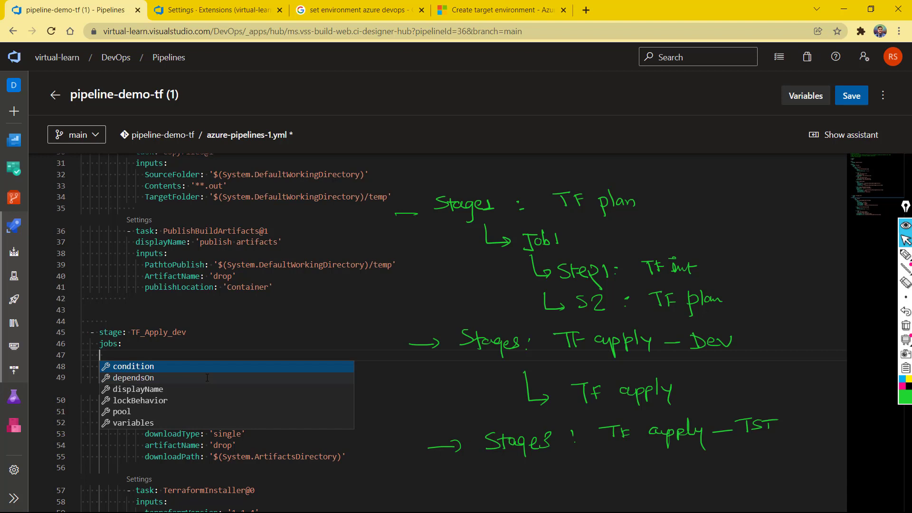
Replace '- job: TF_Run' with '- deployment: TF_Run' under the TF_Apply_dev stage.
type("- job: TF_Run")
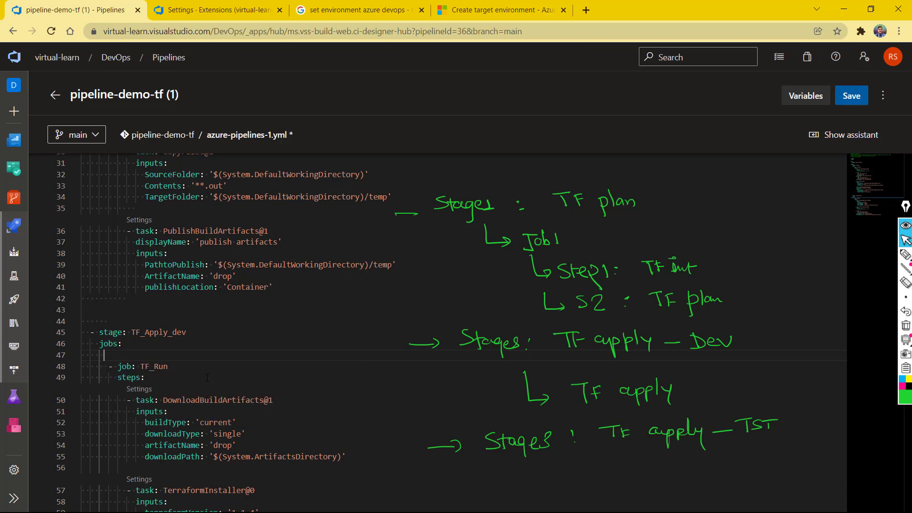
type("-")
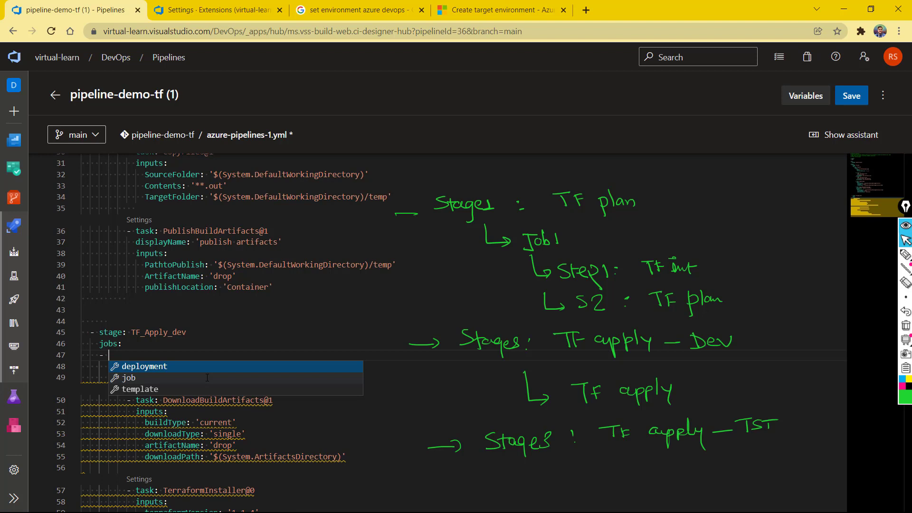
left_click(143, 366)
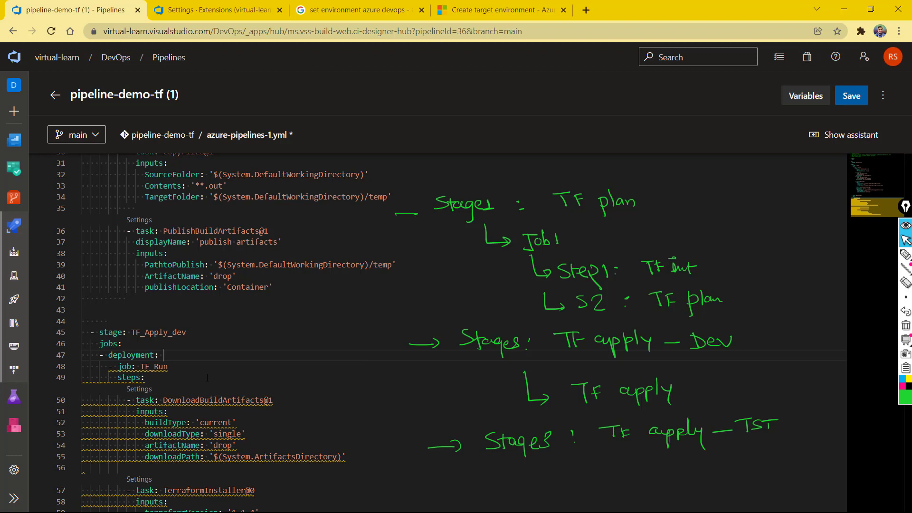
double_click(154, 365)
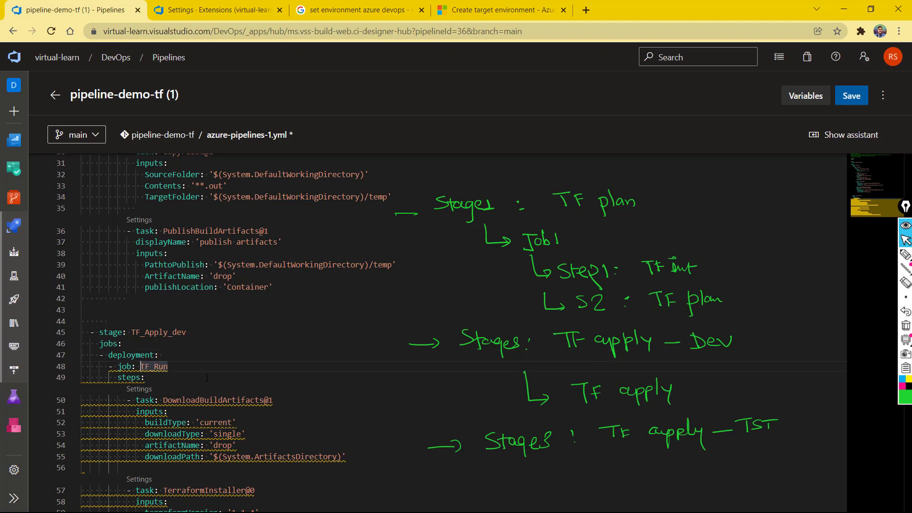
key("Backspace")
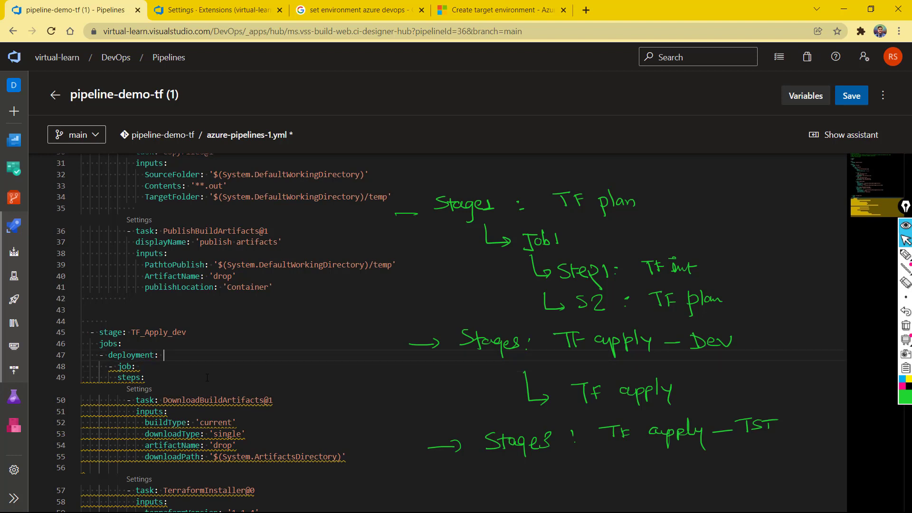
type("TF_Run")
left_click(463, 366)
type("strategy:")
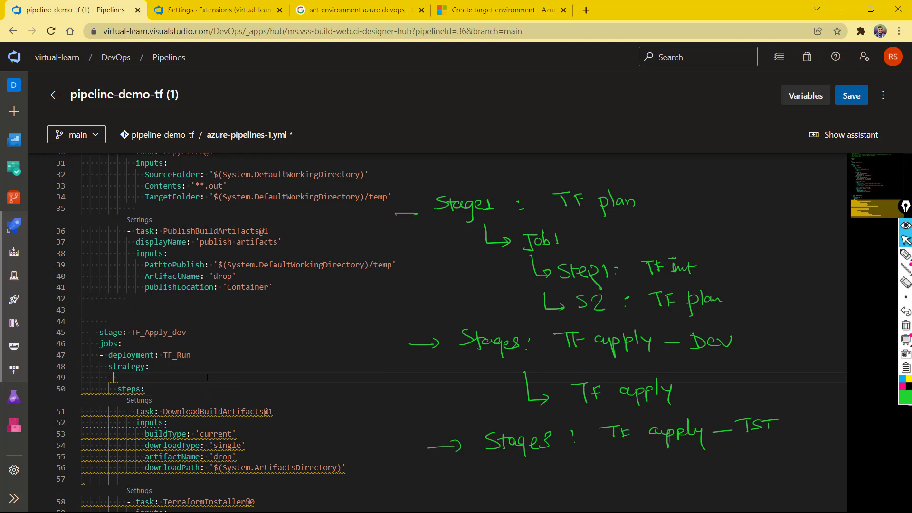
Switch to the Microsoft docs on targeting an environment from a deployment job.
left_click(501, 10)
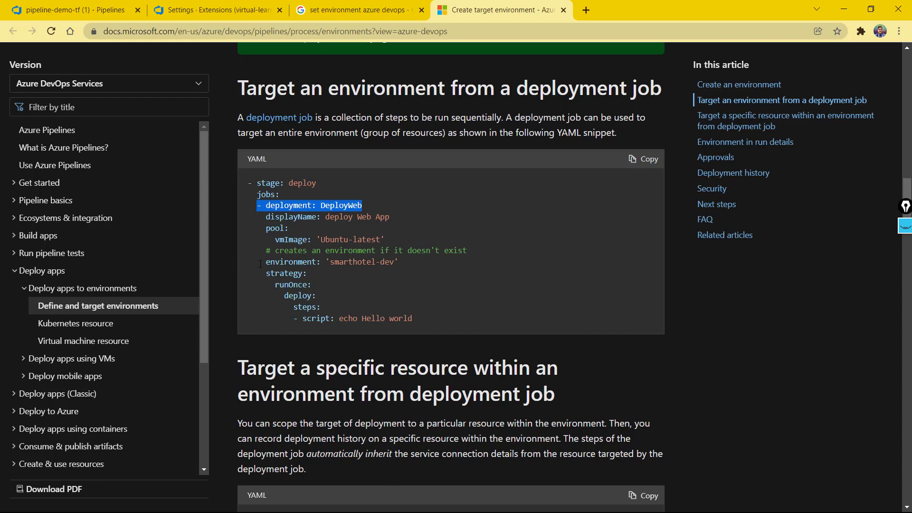
Return from the docs to the pipeline YAML editor to add the environment key.
left_click(69, 10)
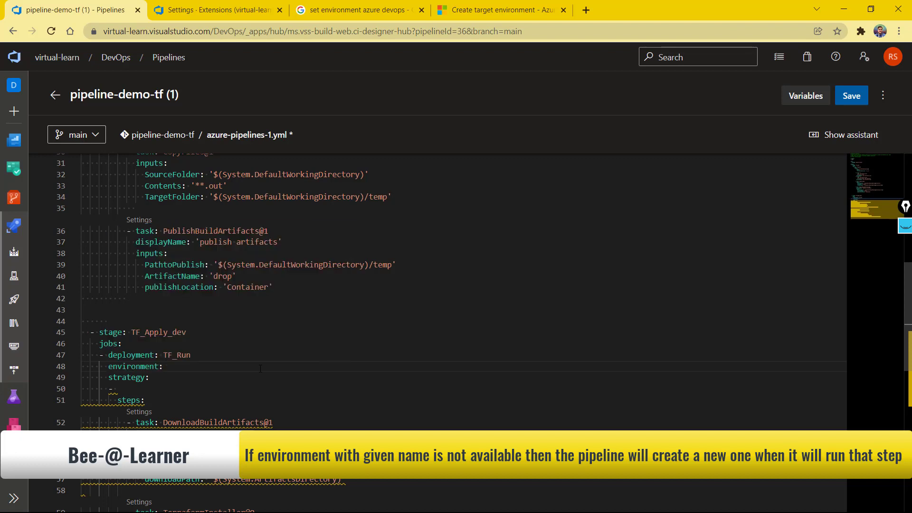
Set TF_Run's environment to 'dev deploy' and begin the runOnce deploy strategy.
type("''")
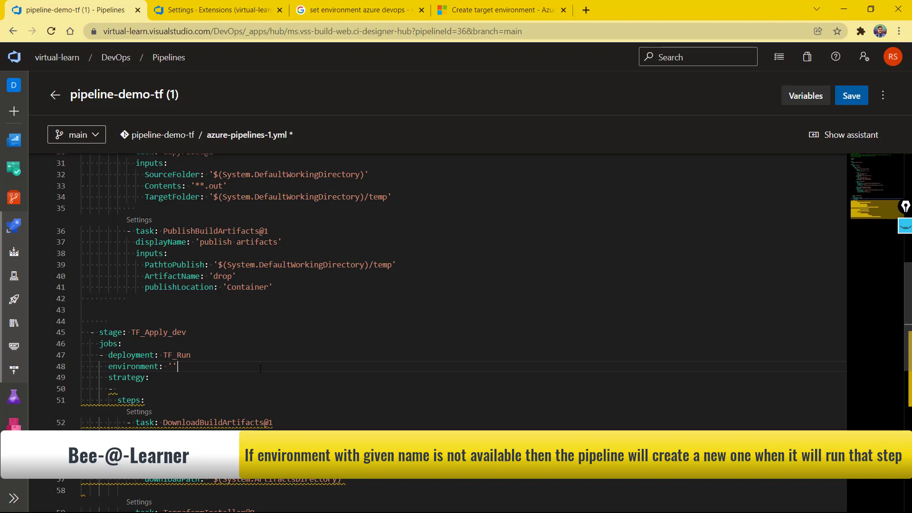
type("dev deplo")
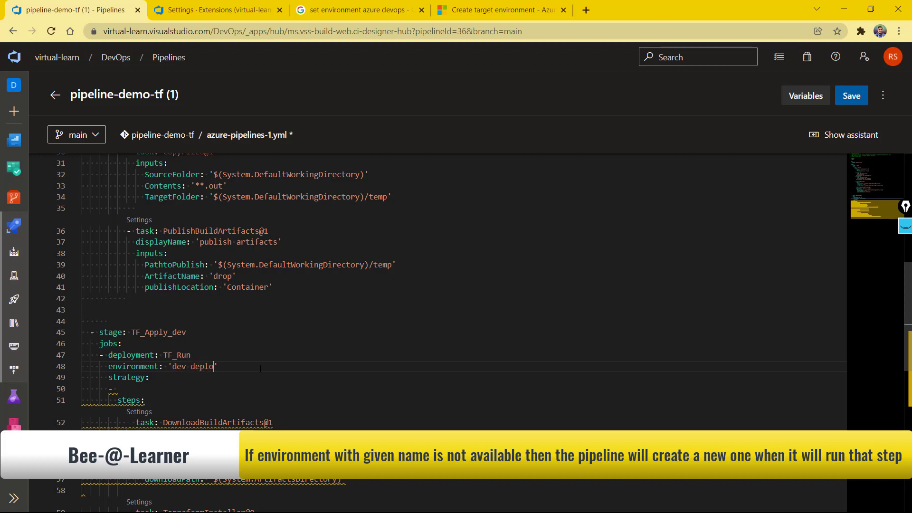
type("y")
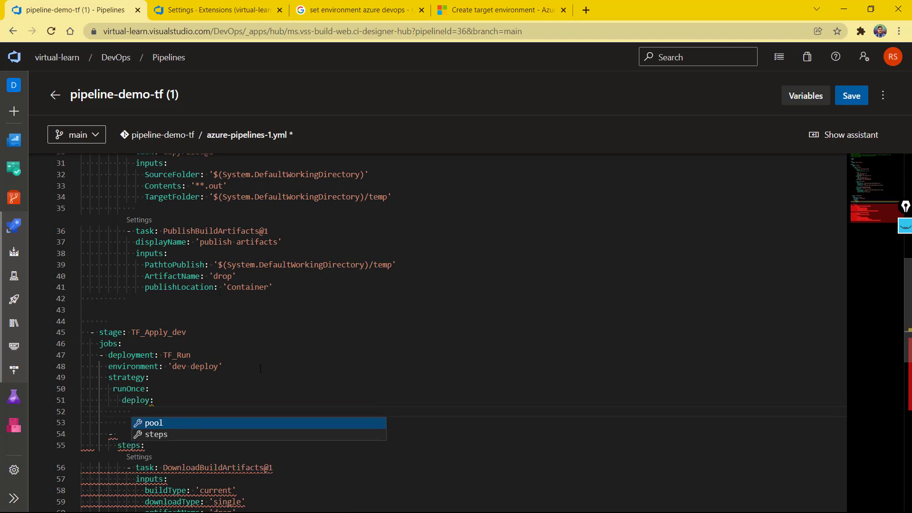
Insert steps under deploy and re-indent the existing task lines beneath it.
key("Down")
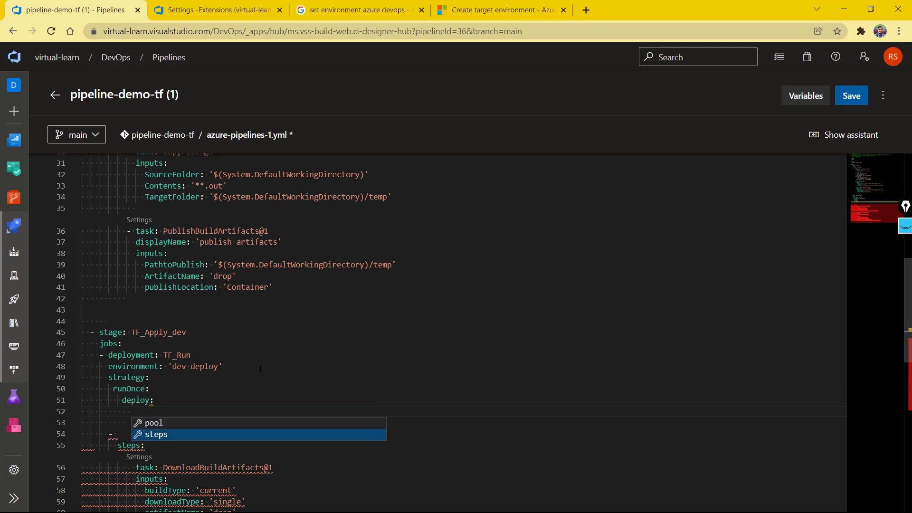
left_click(155, 434)
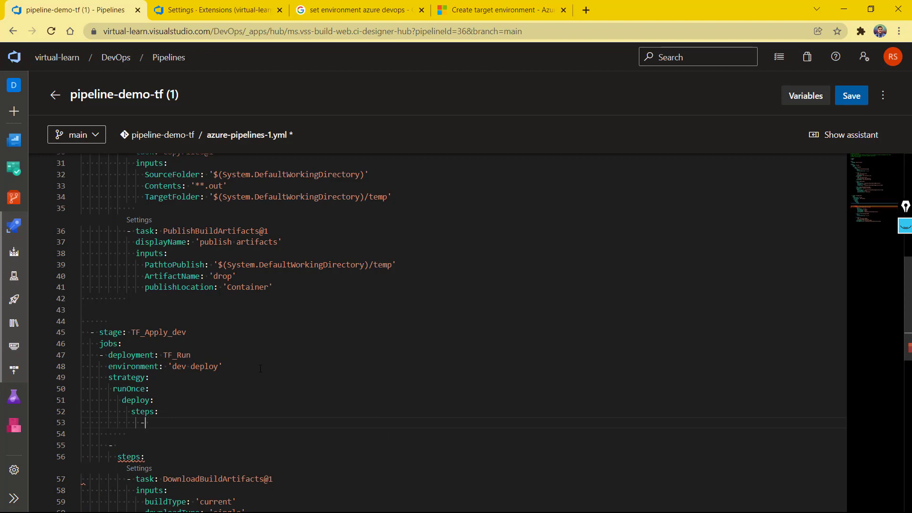
left_click_drag(144, 422, 144, 456)
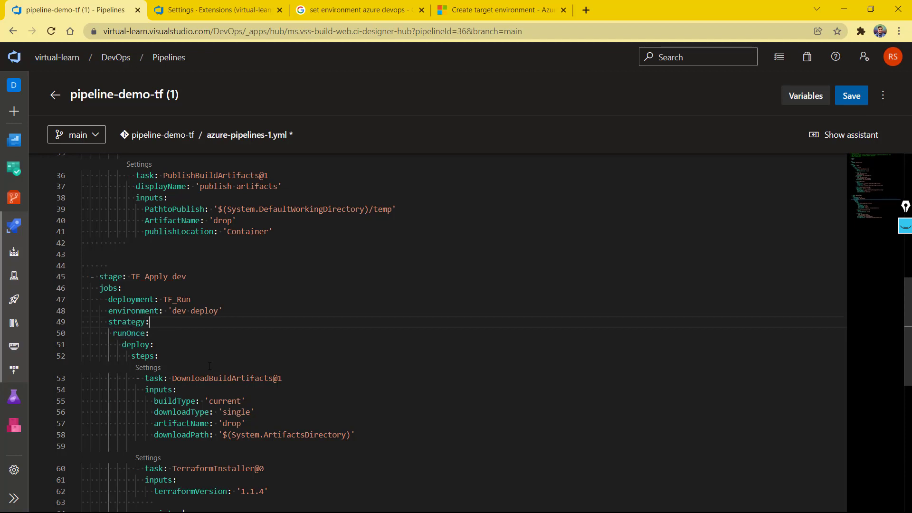
type("cancelTimeoutInMinutes:")
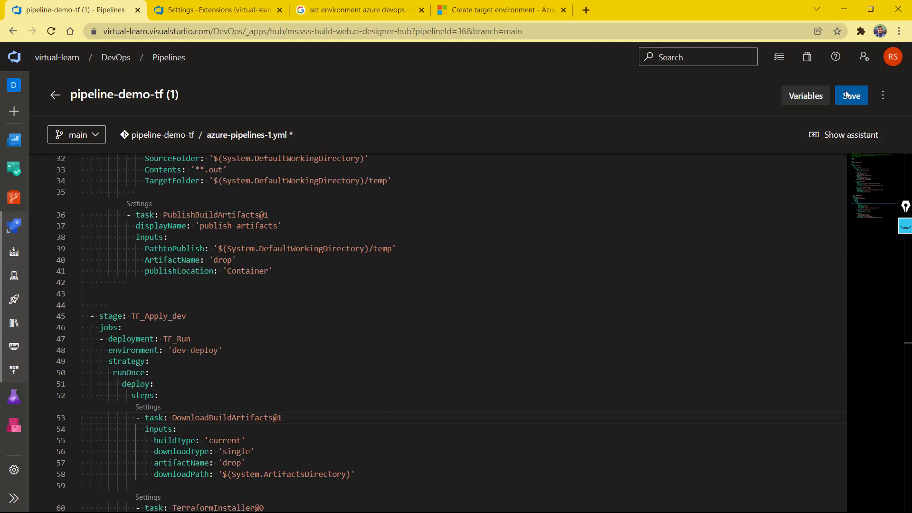
Commit the edited YAML directly to the main branch with the default message.
left_click(851, 95)
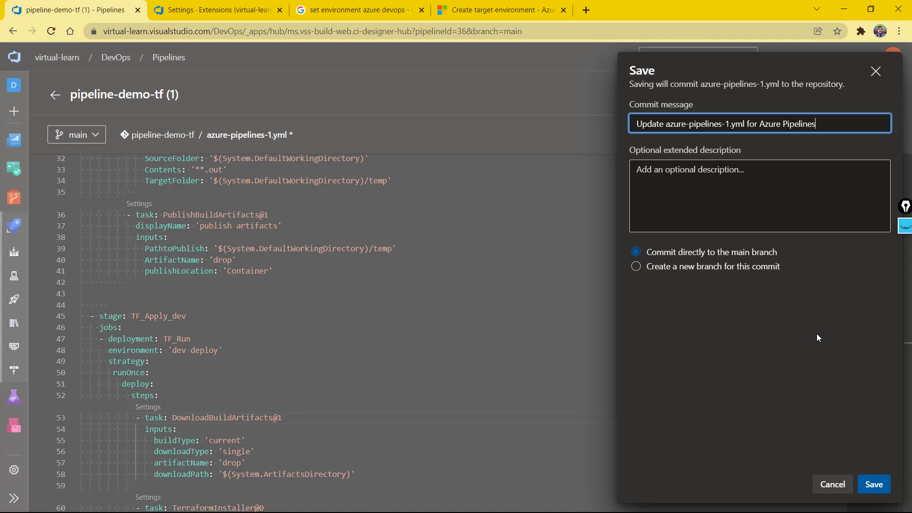
left_click(874, 483)
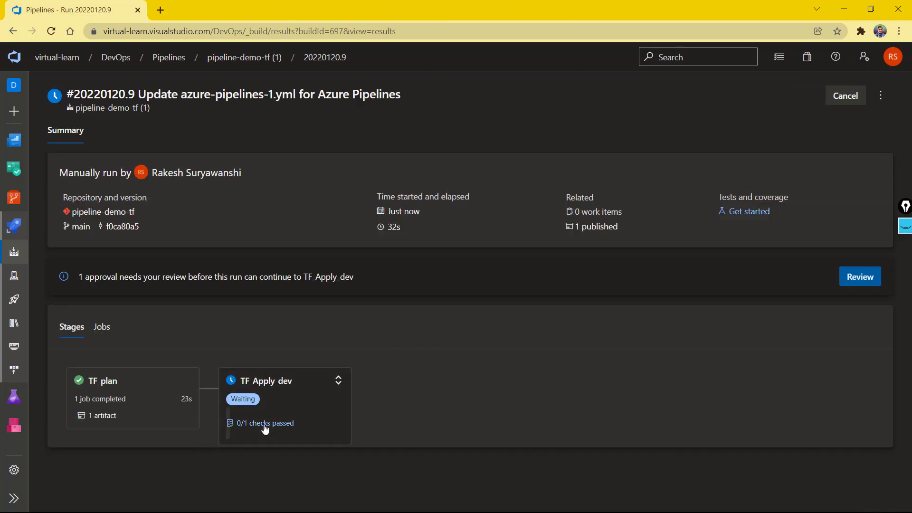
mouse_move(238, 429)
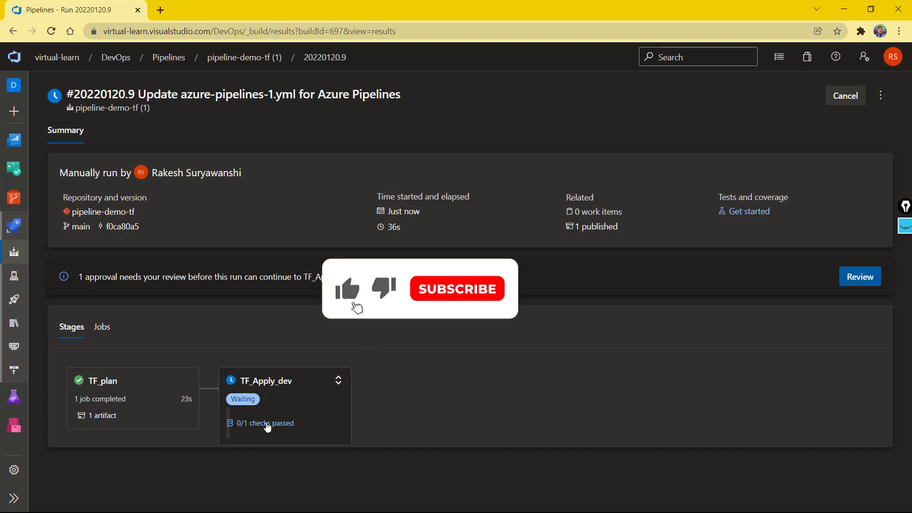
Approve the pending dev deploy check on TF_Apply_dev so the run completes.
left_click(860, 276)
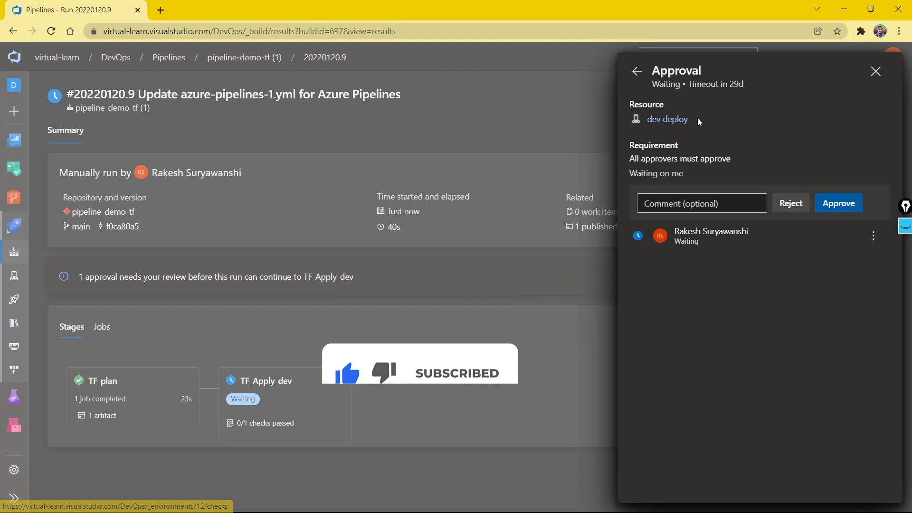
double_click(667, 120)
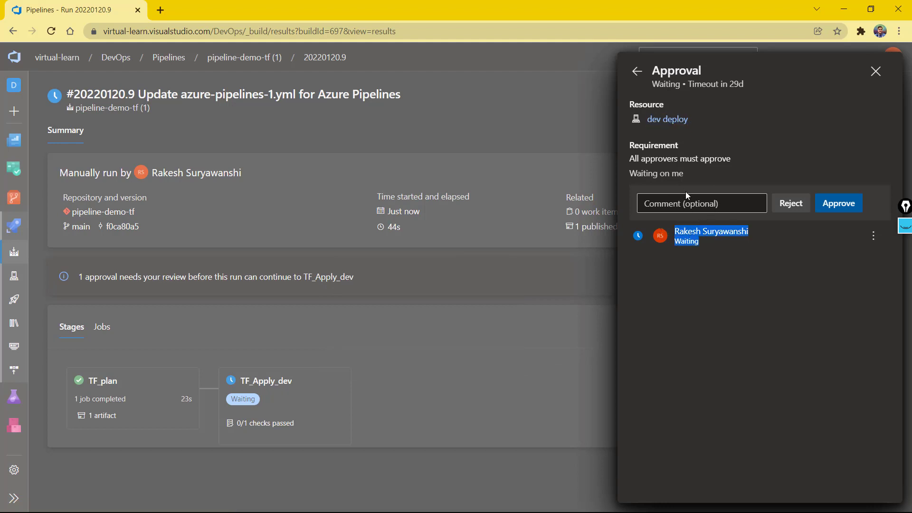
mouse_move(358, 307)
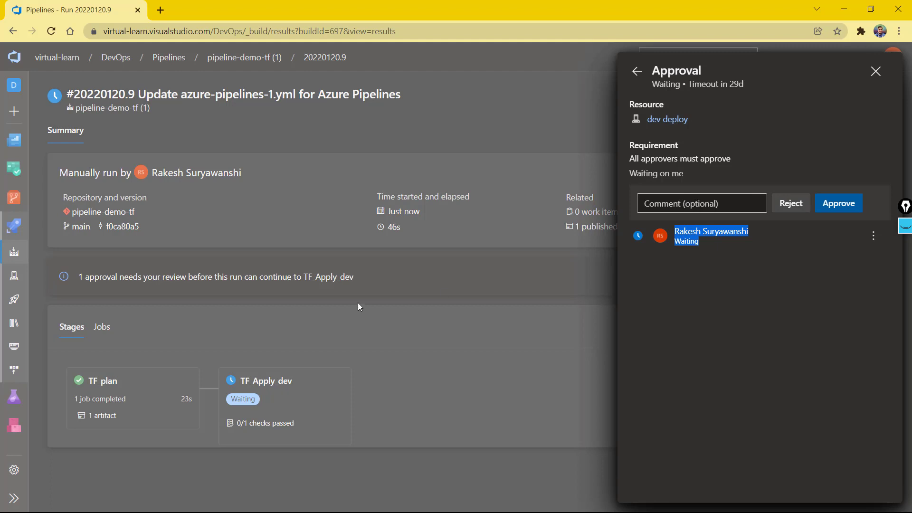
mouse_move(698, 219)
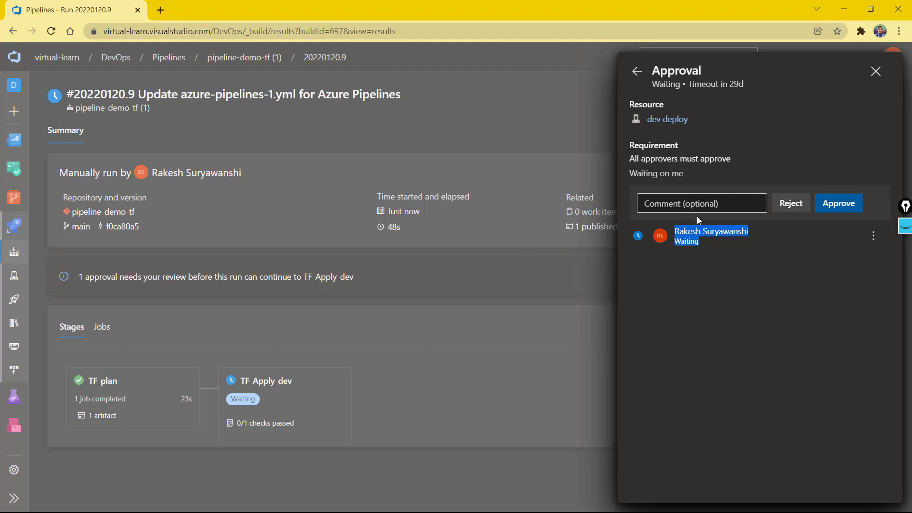
left_click(838, 203)
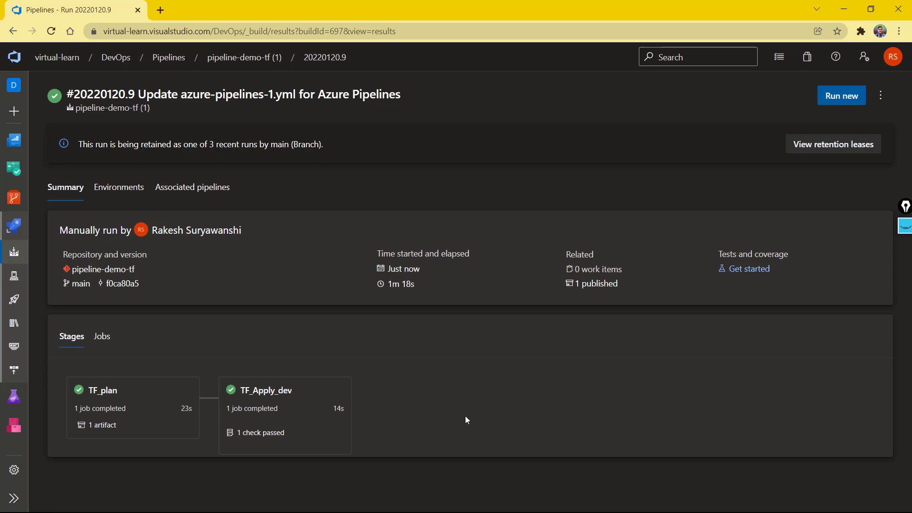
mouse_move(493, 496)
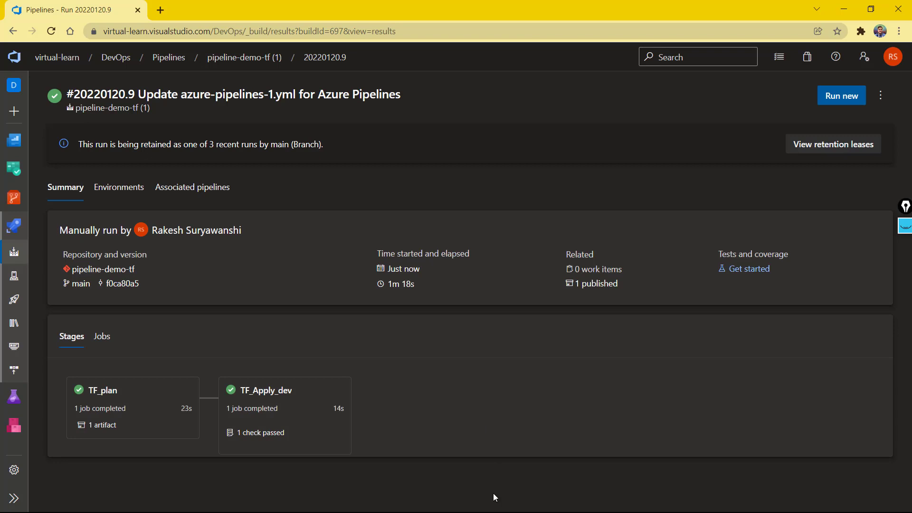